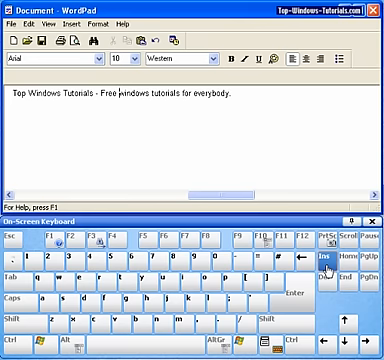
Insert 'easy to use' after 'Free' in the Top Windows Tutorials line.
text(easy)
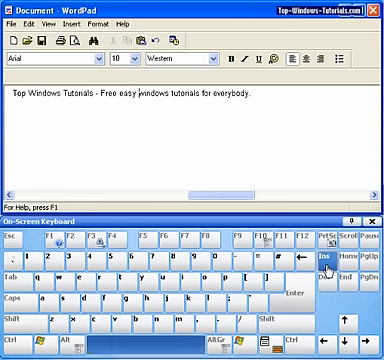
text(to use vide)
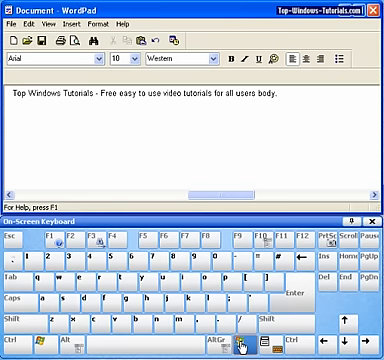
mouse_move(332, 316)
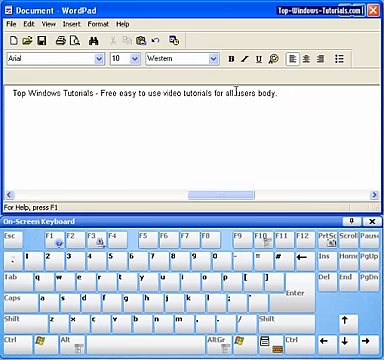
Reveal the Edit menu commands to reach Paste.
click(36, 20)
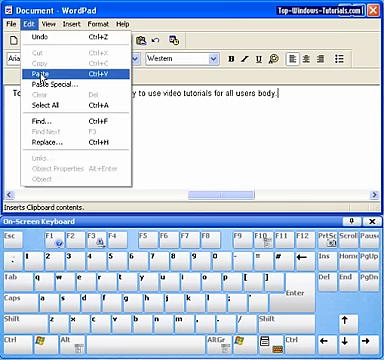